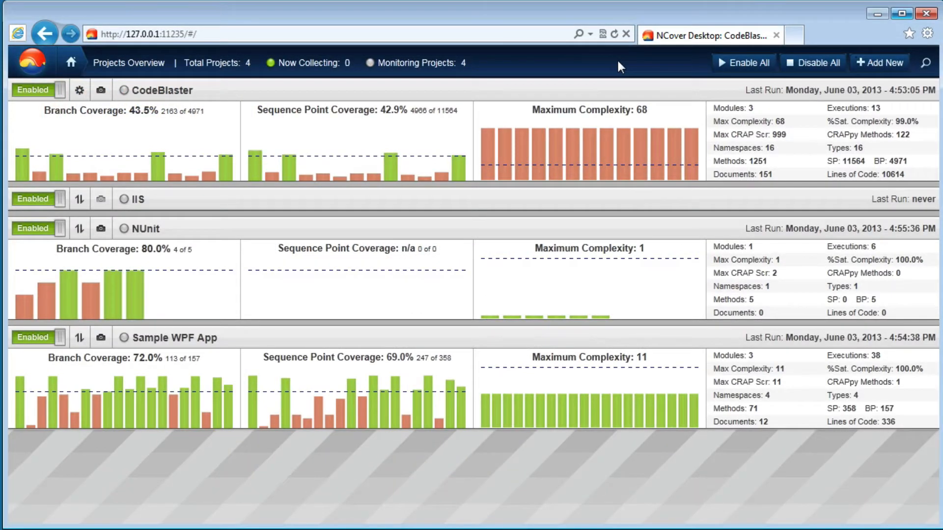
{"action": "mouse_move", "coordinate": [778, 65]}
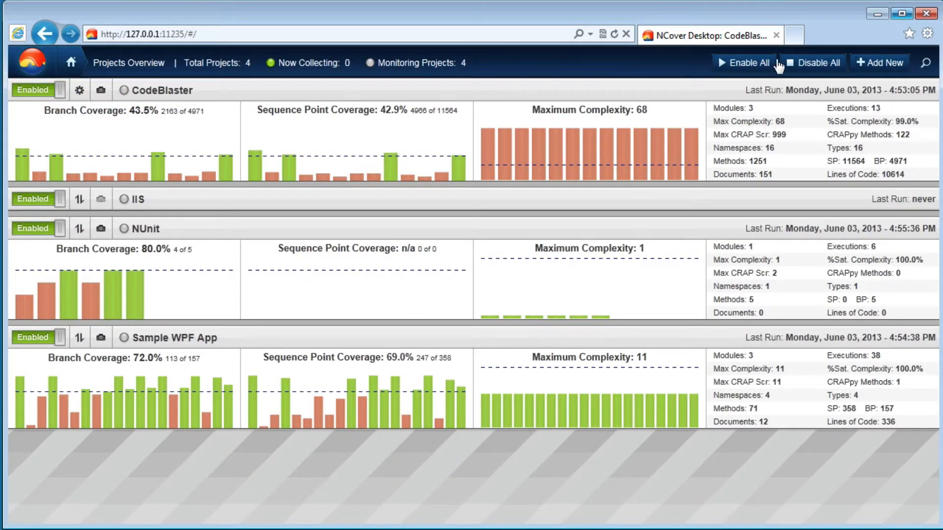
{"action": "mouse_move", "coordinate": [877, 62]}
{"action": "type", "text": "The Best Code Ever W"}
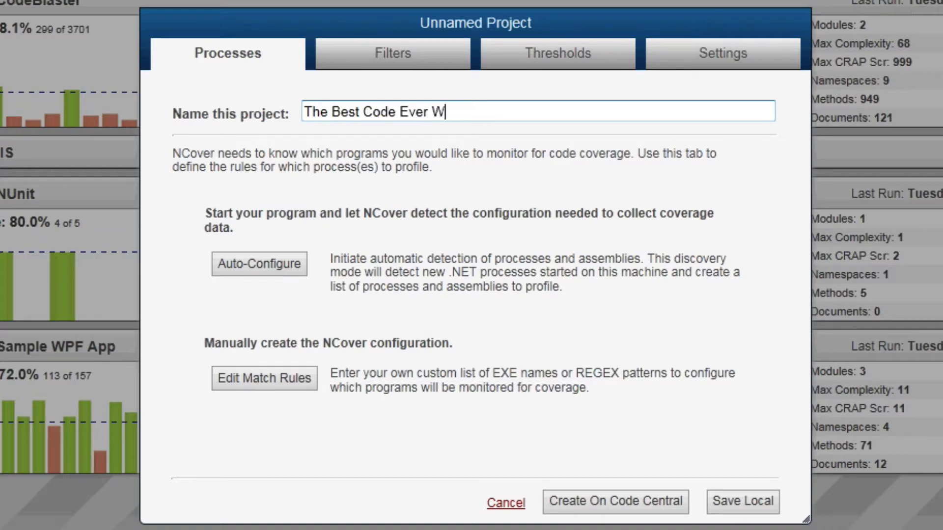
Finish the project name so it reads 'The Best Code Ever Written'.
{"action": "type", "text": "ritten"}
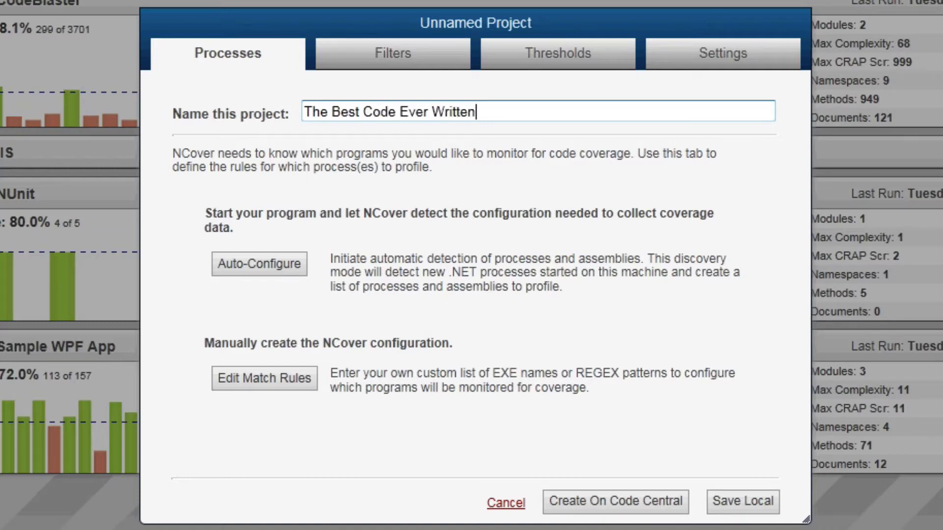
{"action": "mouse_move", "coordinate": [853, 68]}
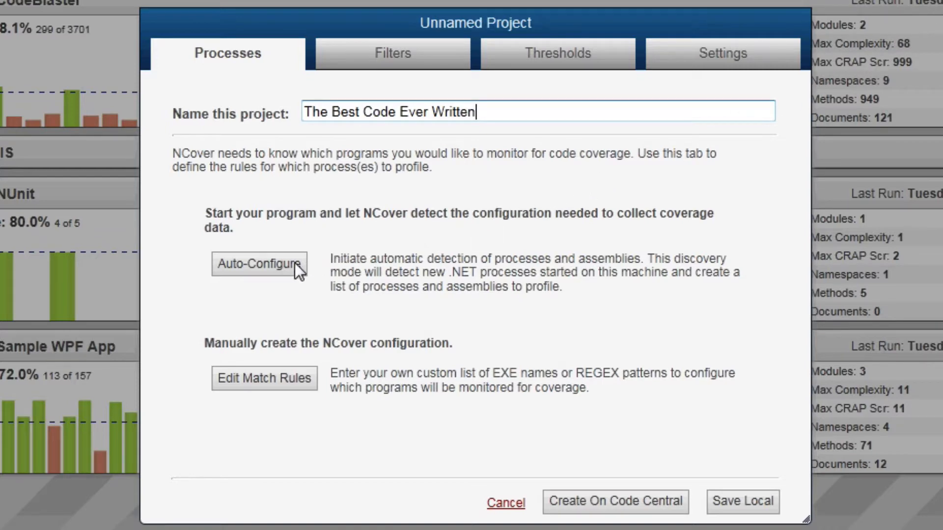
Run Auto-Configure to detect running processes and modules, then stop detection.
{"action": "left_click", "coordinate": [259, 264]}
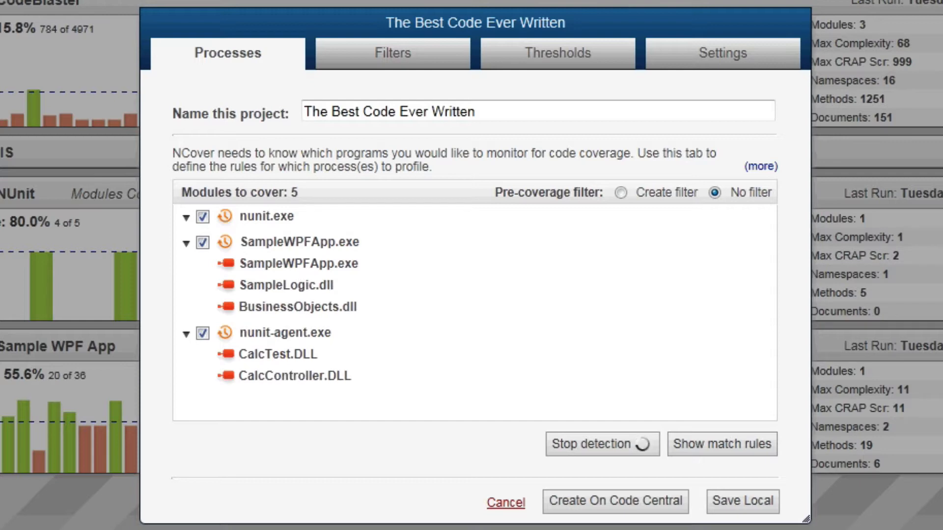
{"action": "left_click", "coordinate": [601, 444]}
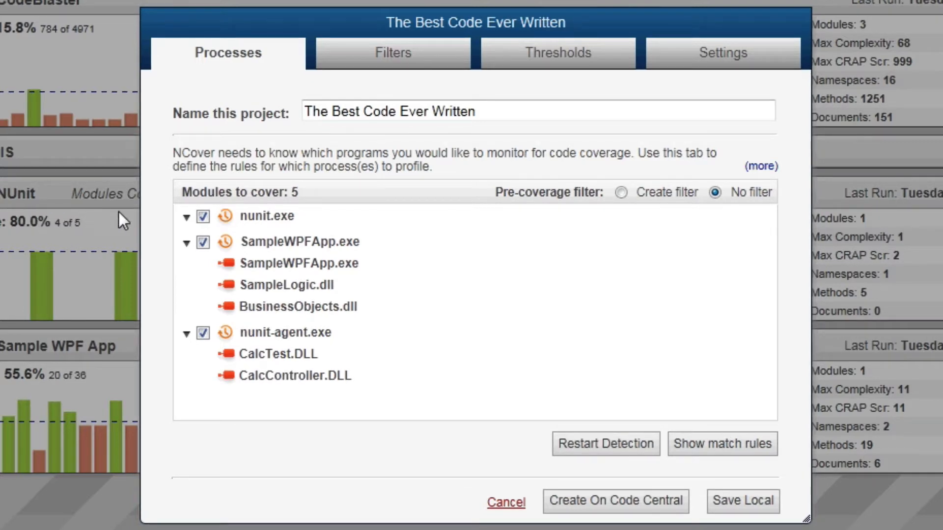
Adjust coverage checkboxes for nunit.exe and SampleWPFApp.exe, leaving SampleWPFApp.exe included.
{"action": "left_click", "coordinate": [202, 216]}
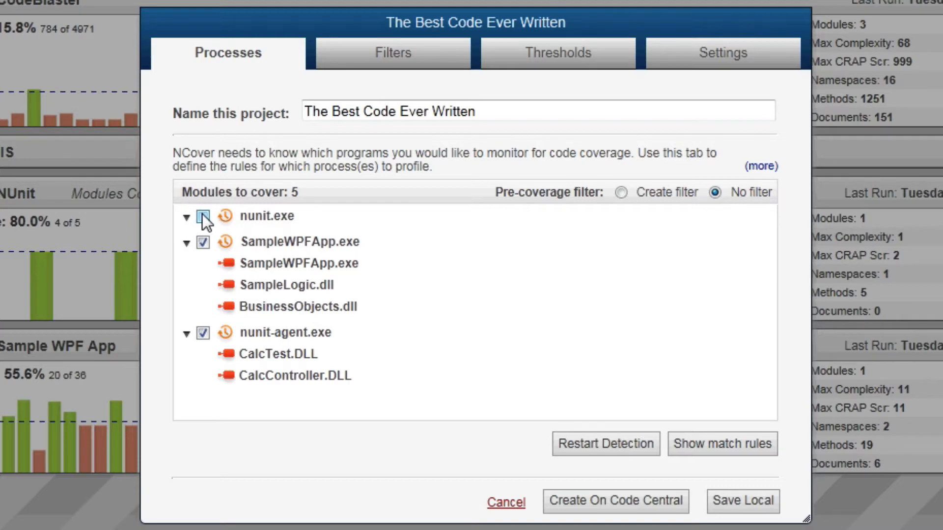
{"action": "left_click", "coordinate": [202, 243]}
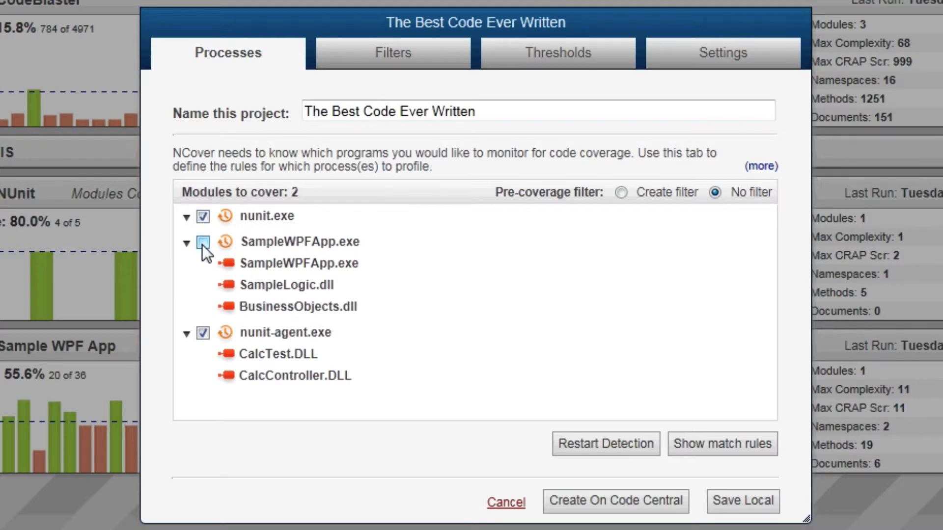
{"action": "left_click", "coordinate": [202, 243]}
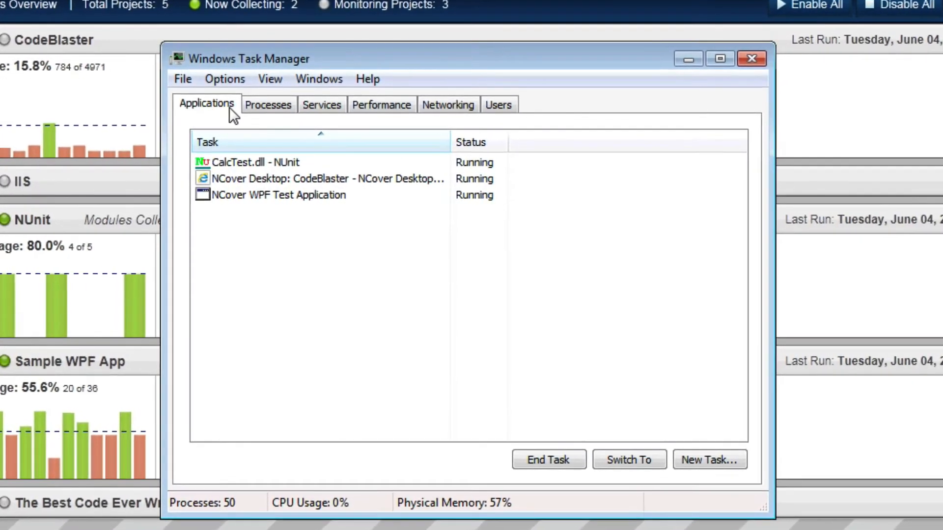
Review Task Manager's Processes and Services lists, close it, and open The Best Code Ever Written's settings.
{"action": "left_click", "coordinate": [268, 105]}
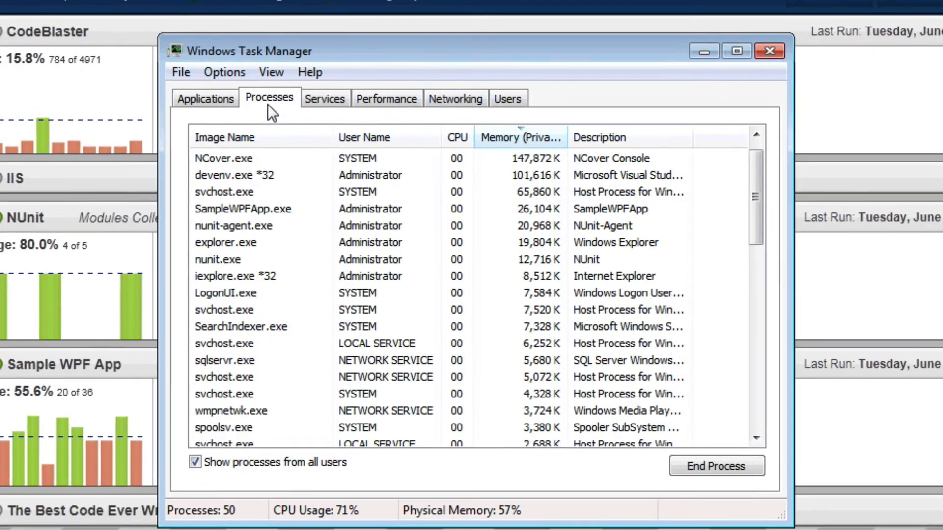
{"action": "left_click", "coordinate": [324, 99]}
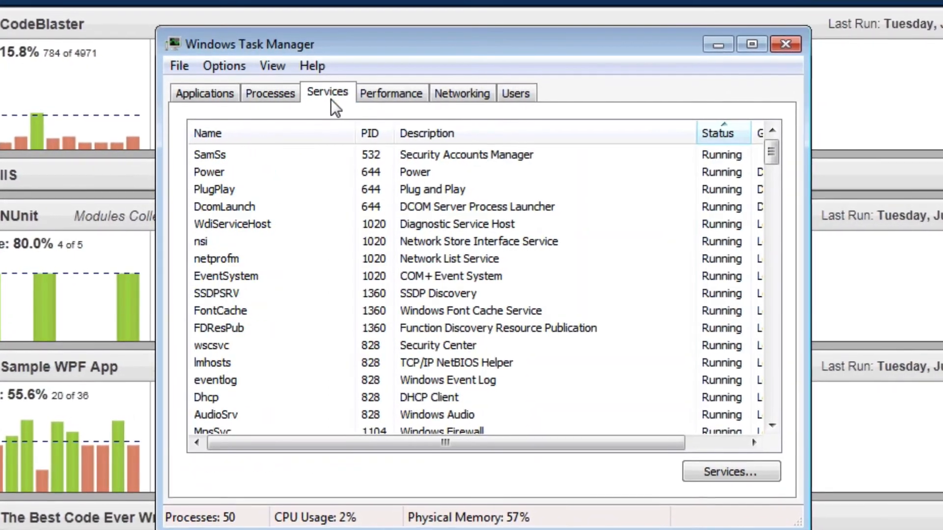
{"action": "left_click", "coordinate": [786, 44]}
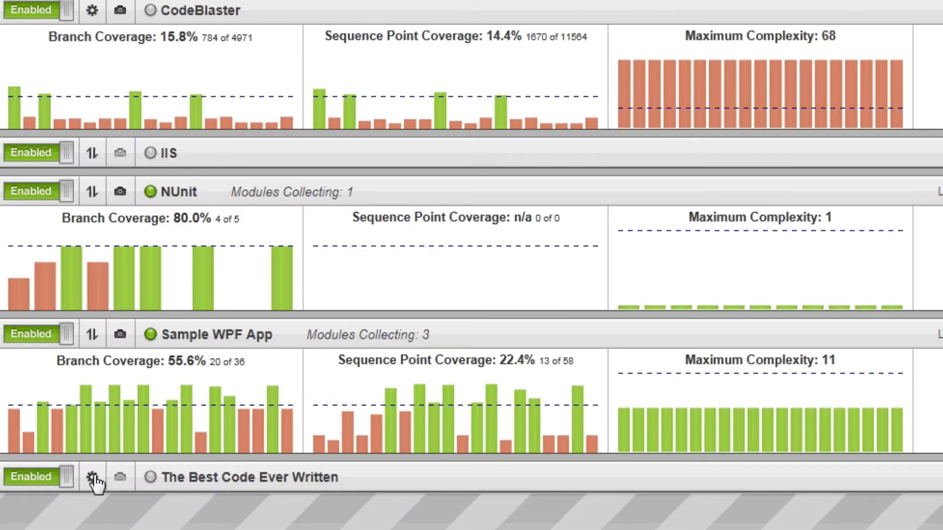
{"action": "left_click", "coordinate": [93, 477]}
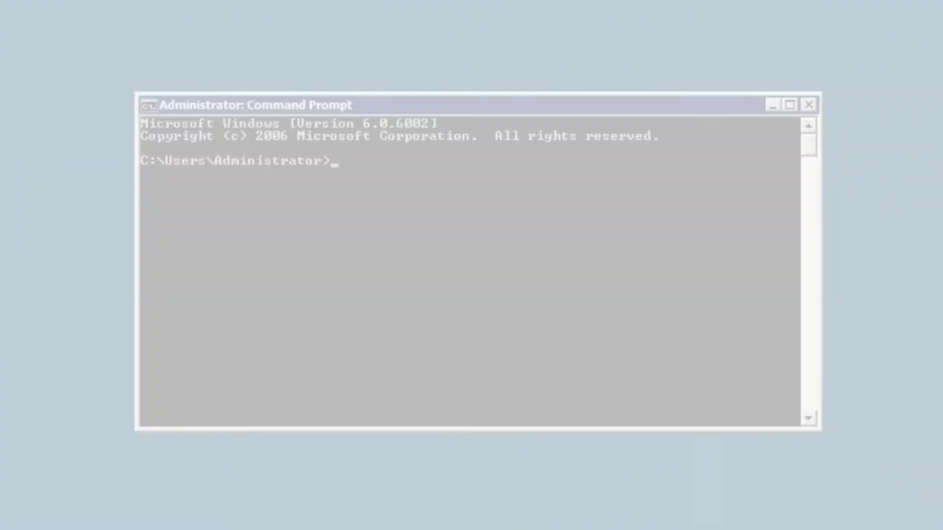
Enter the iisreset command at the administrator prompt to restart IIS.
{"action": "type", "text": "i"}
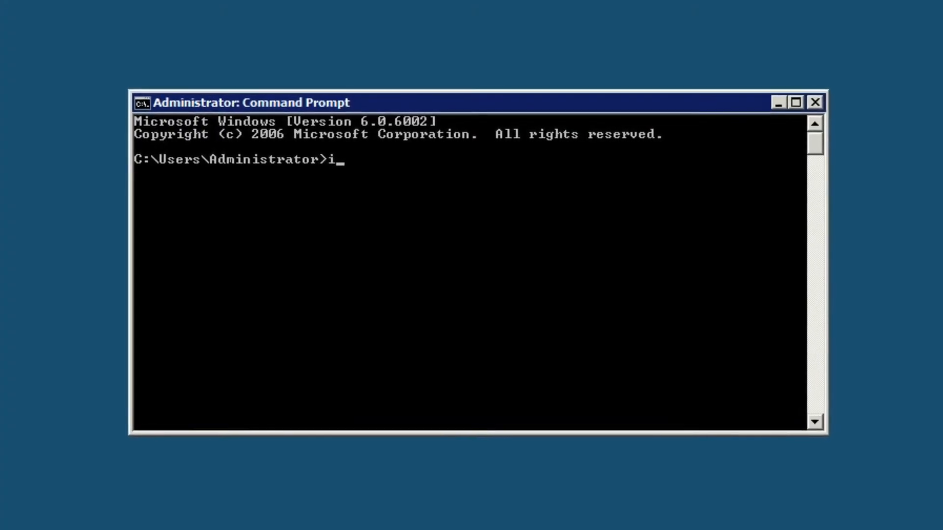
{"action": "type", "text": "is"}
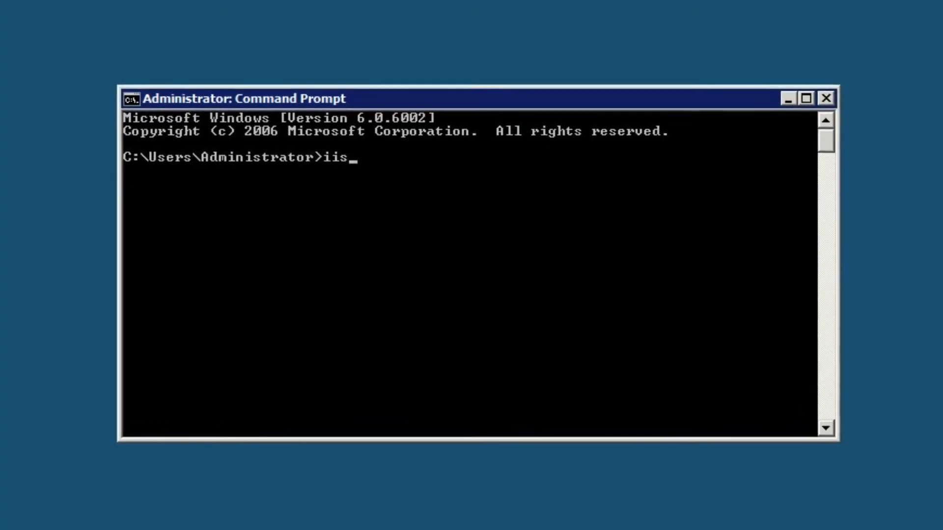
{"action": "type", "text": "res"}
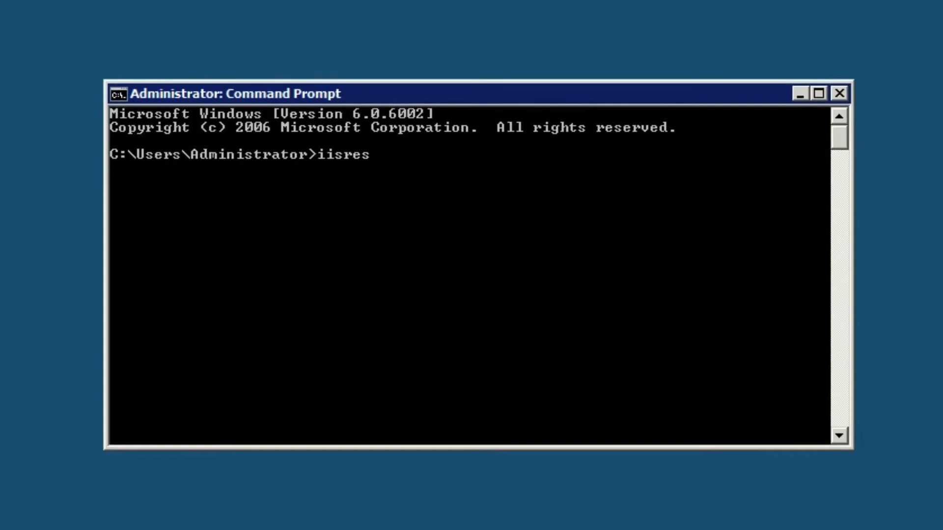
{"action": "type", "text": "et"}
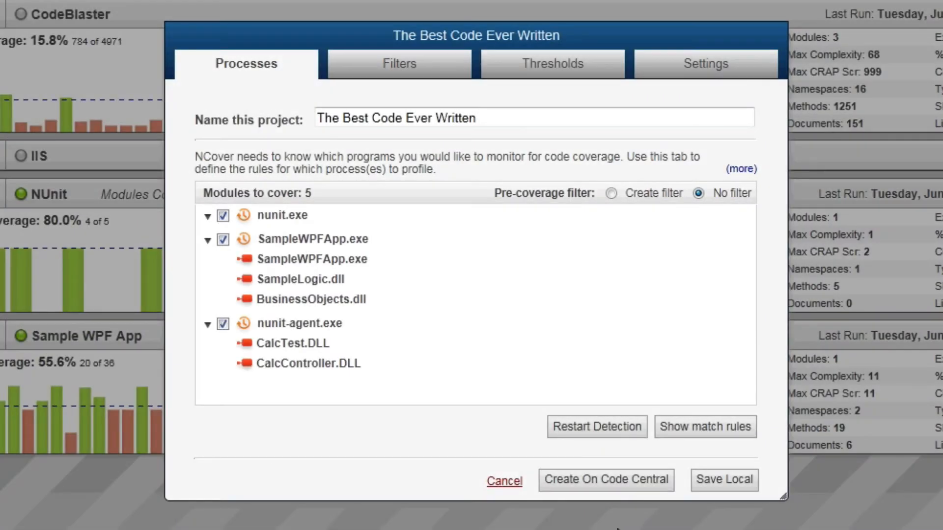
{"action": "mouse_move", "coordinate": [605, 480]}
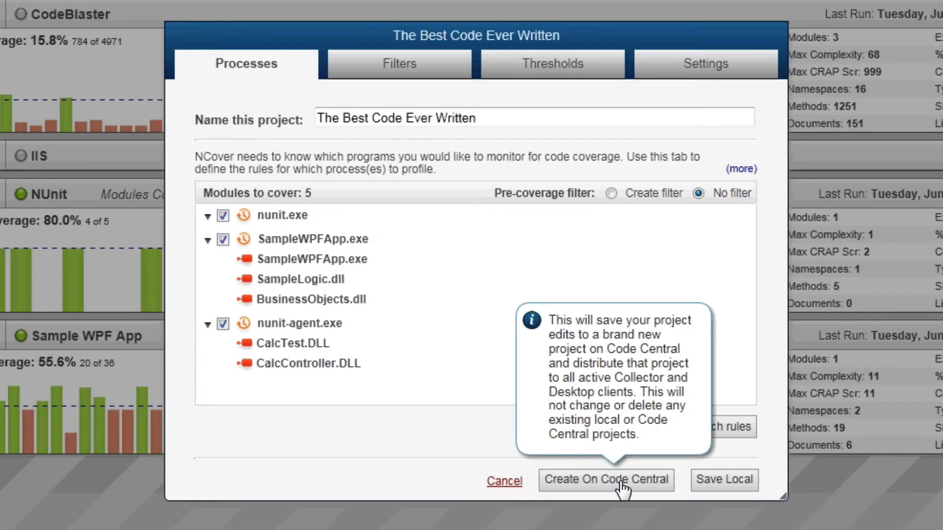